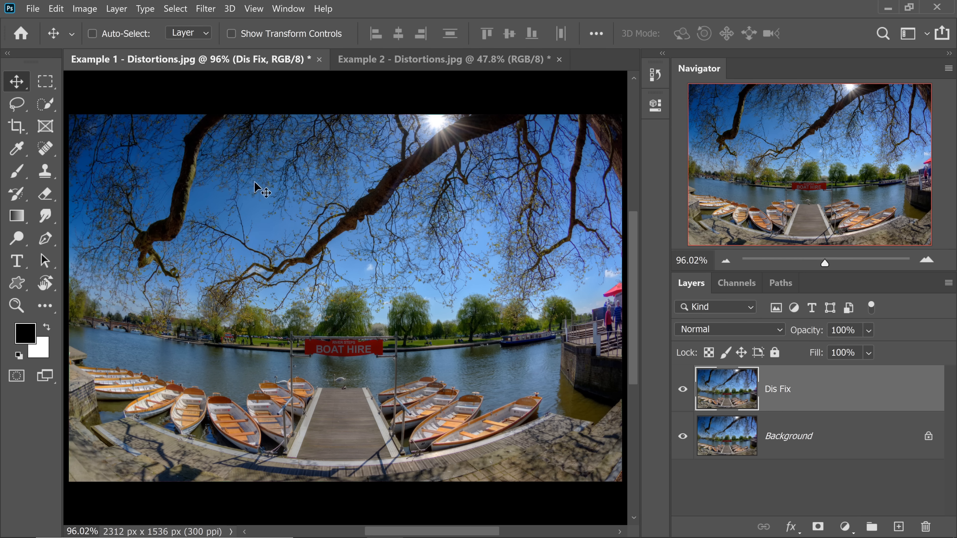
- Open the Filter menu with the Dis Fix layer active
click(206, 9)
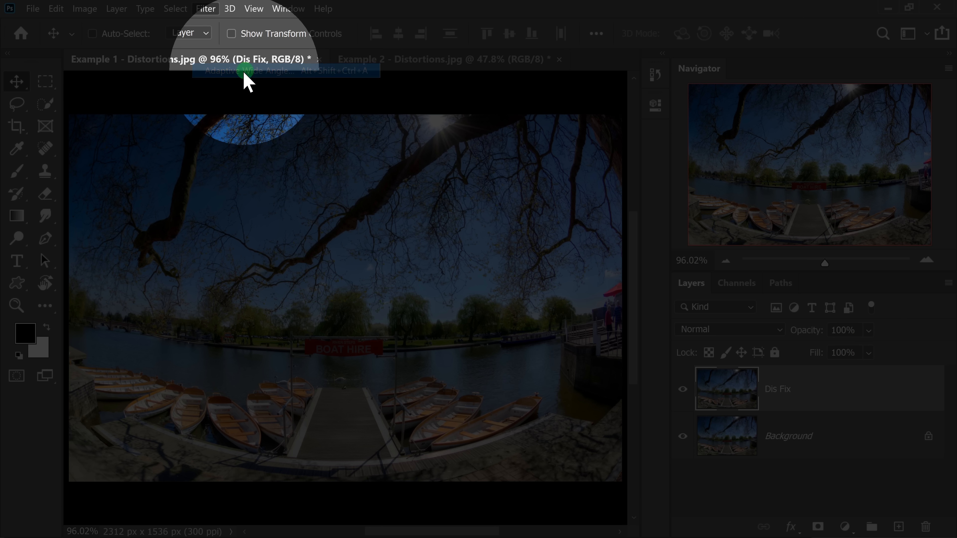
- Apply Adaptive Wide Angle with constraints along the dock edge and horizon, scaled up to shrink empty edges
click(245, 71)
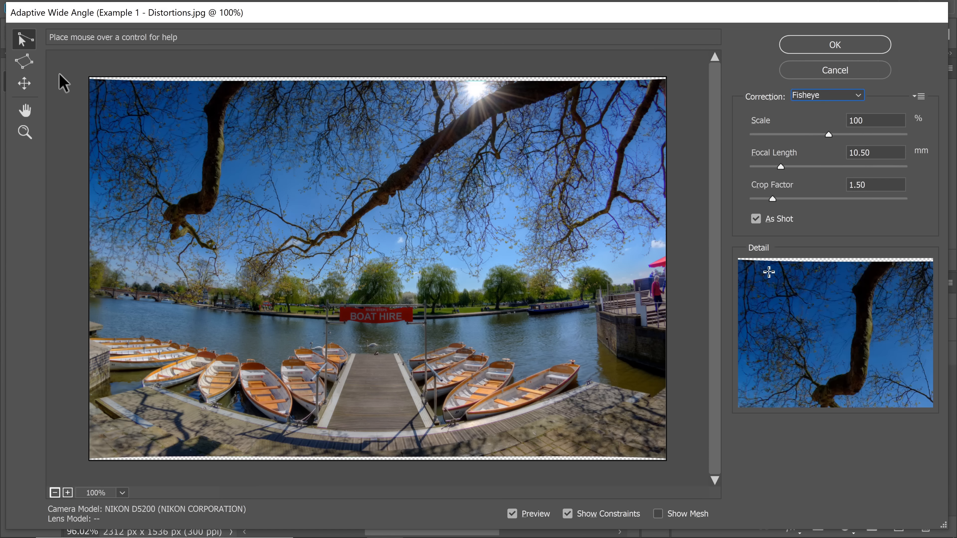
mouse_move(25, 38)
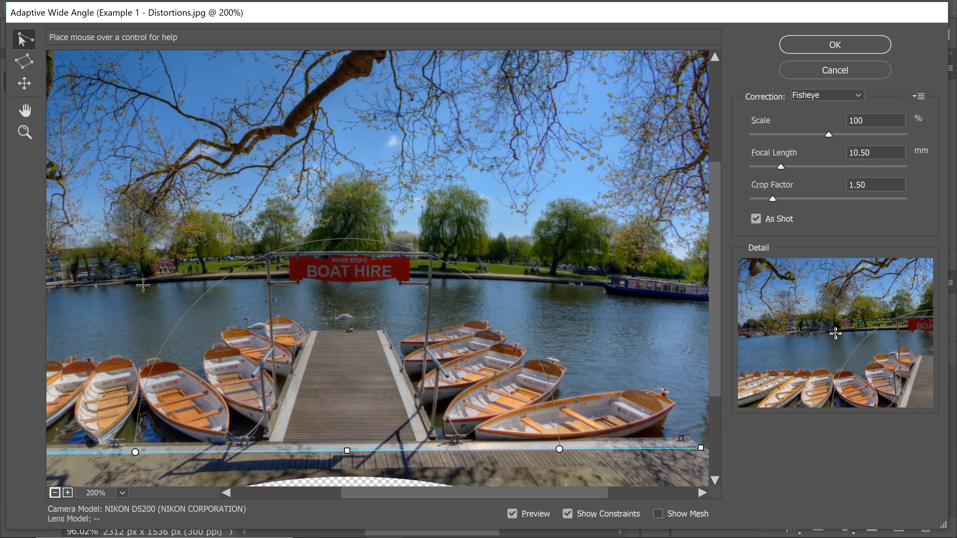
drag(142, 285, 563, 281)
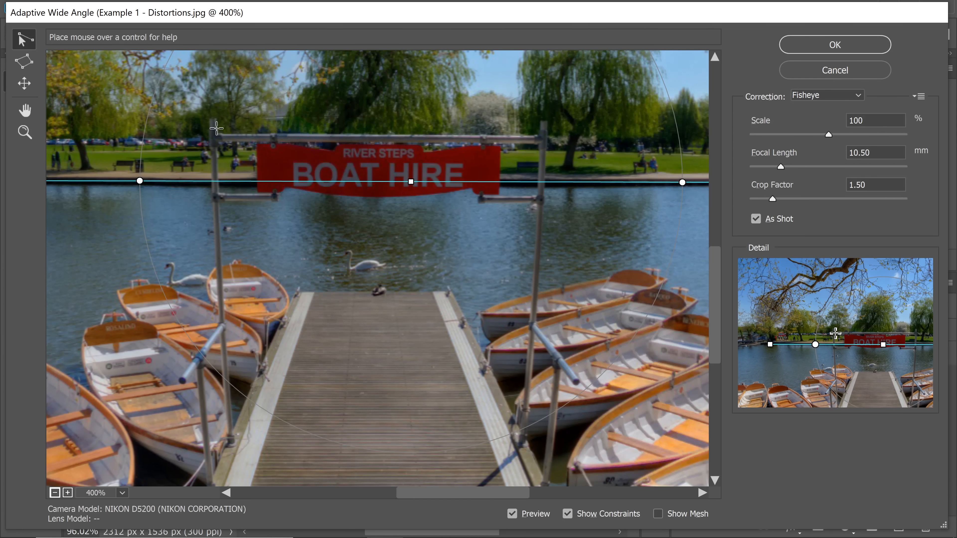
drag(215, 128, 240, 411)
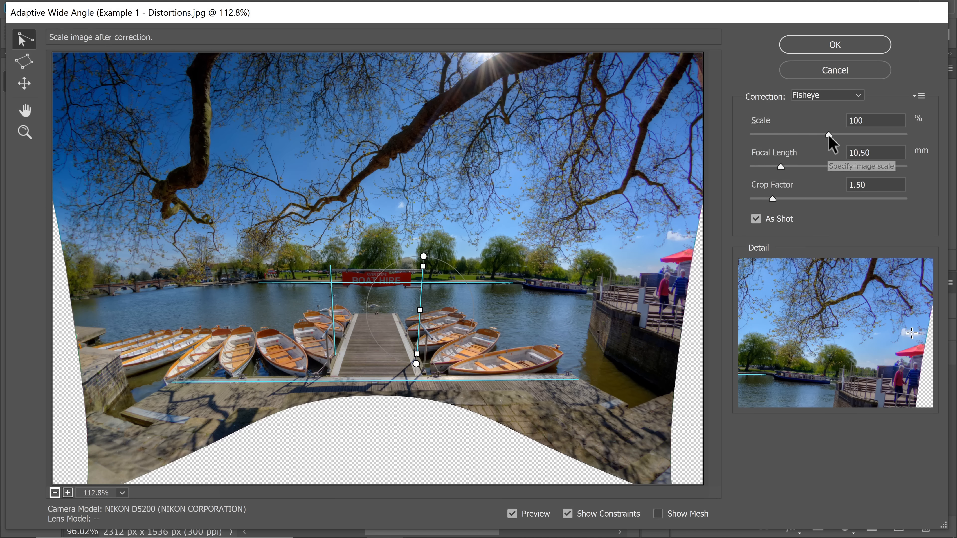
drag(829, 133, 854, 134)
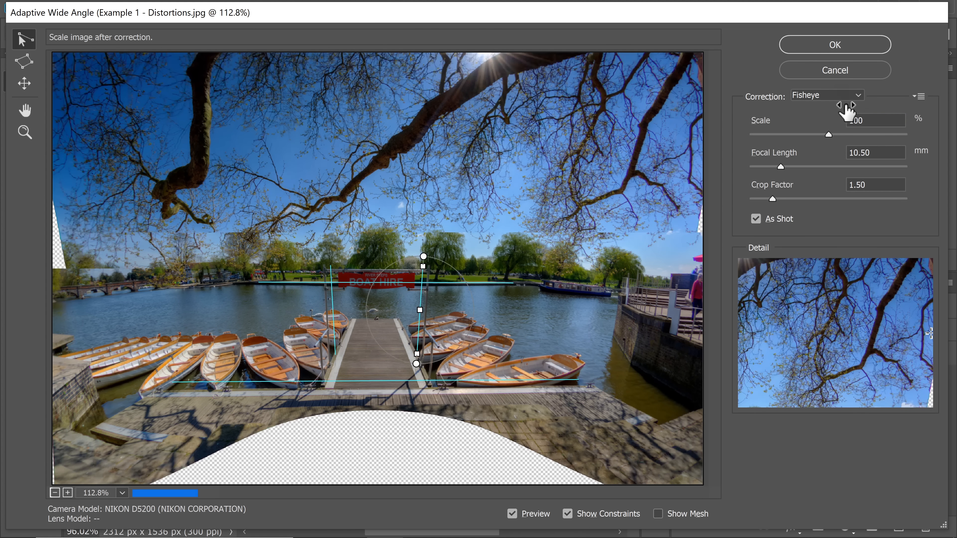
click(835, 45)
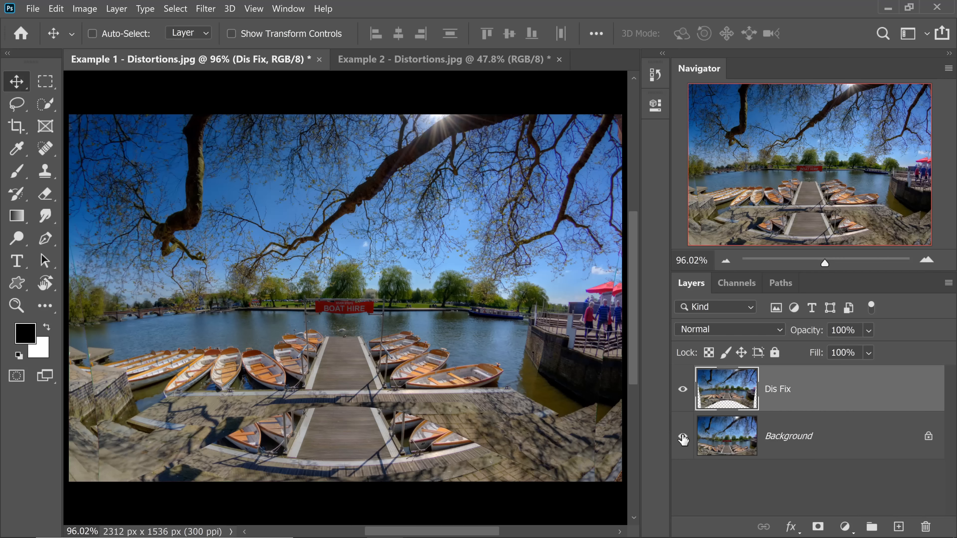
- Hide the Background layer to reveal the transparent edge gaps
click(683, 436)
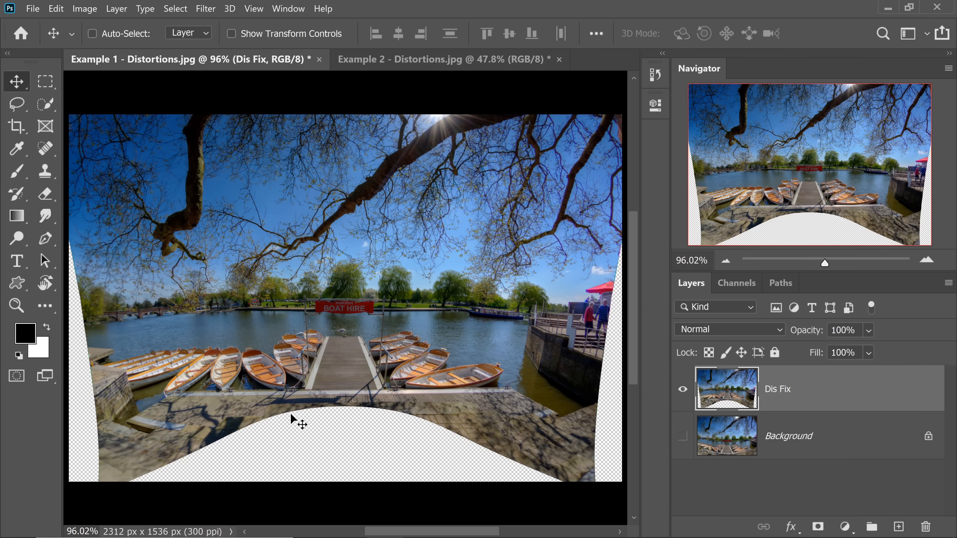
mouse_move(226, 472)
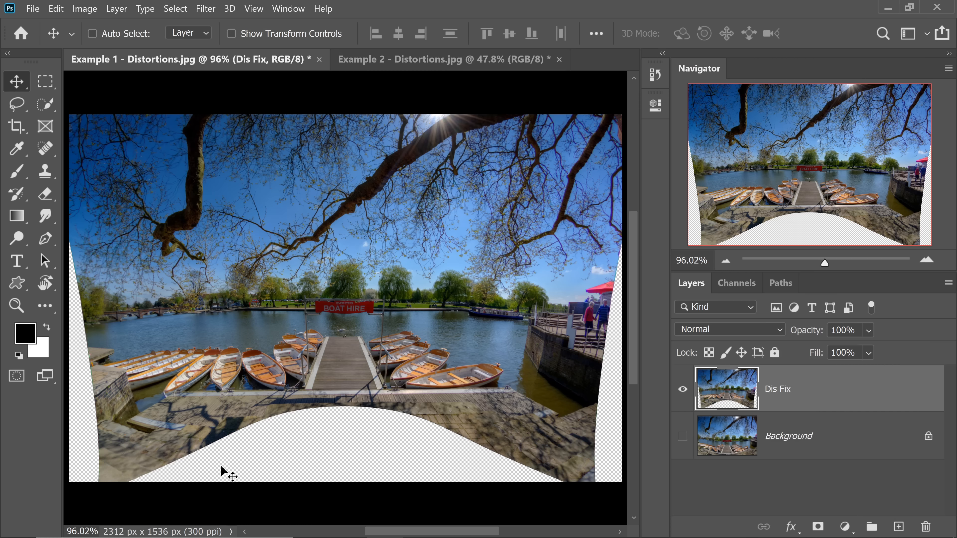
mouse_move(186, 407)
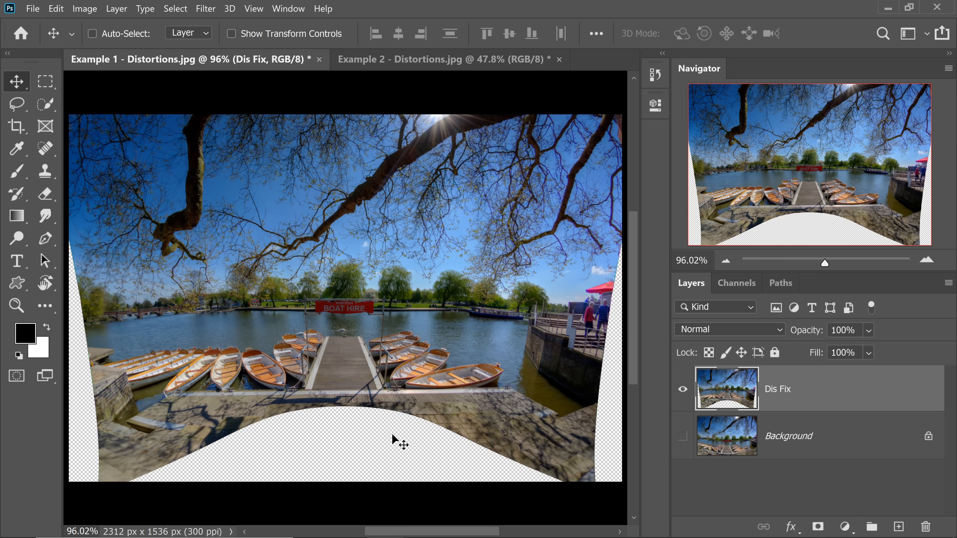
mouse_move(255, 398)
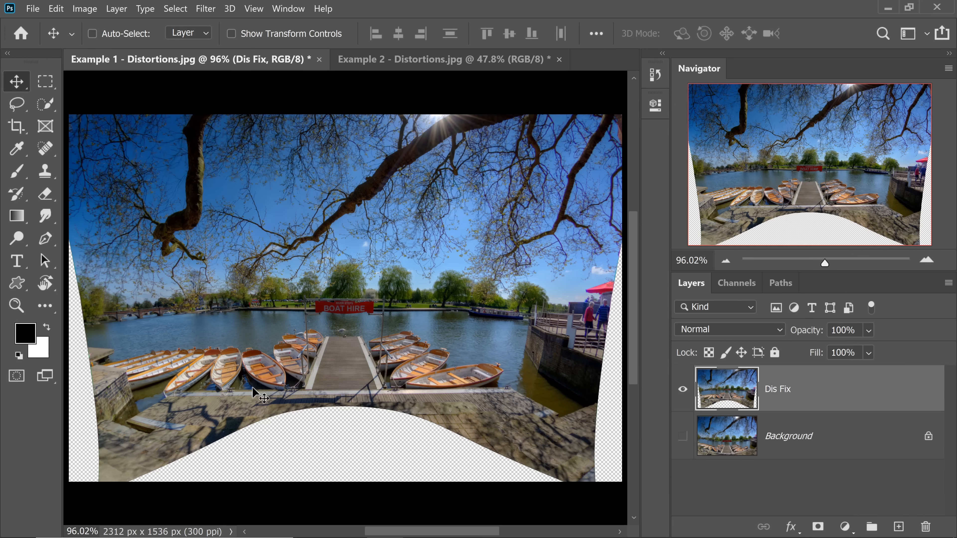
mouse_move(256, 344)
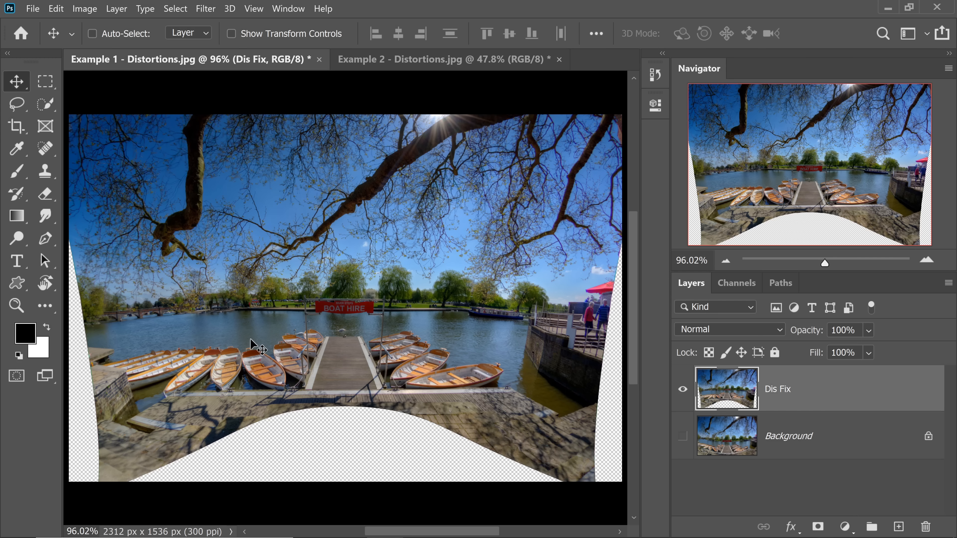
mouse_move(431, 426)
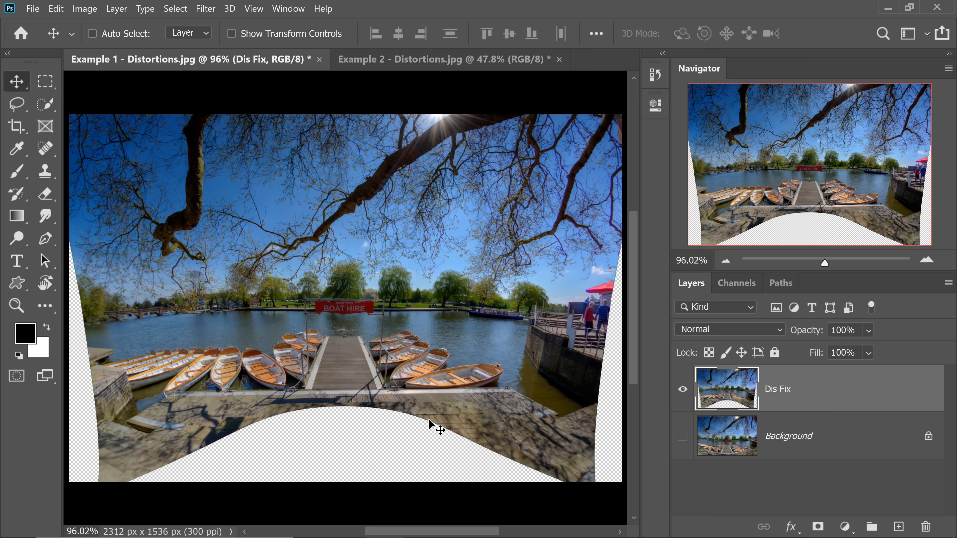
mouse_move(394, 469)
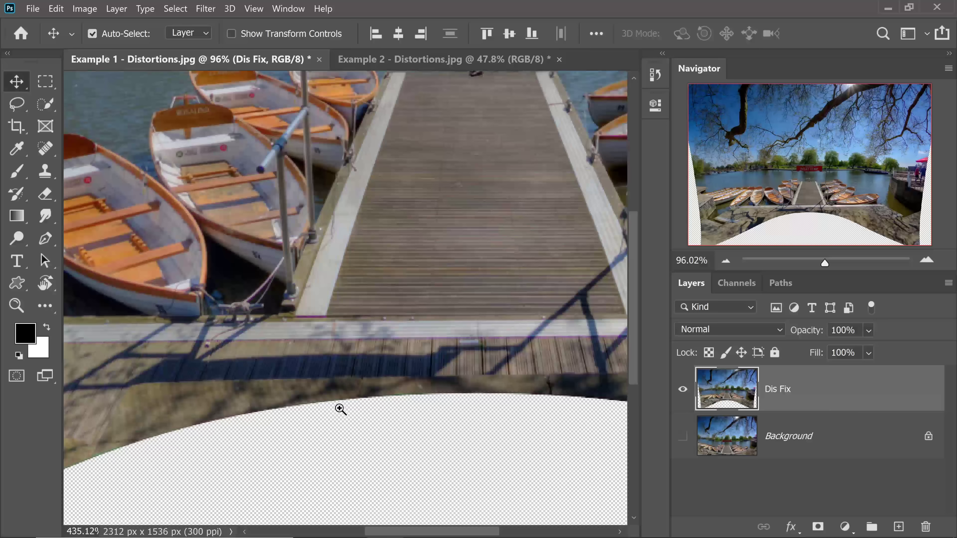
- Zoom into the gap edge and bring up Select > Modify > Expand for the gap selection
click(339, 409)
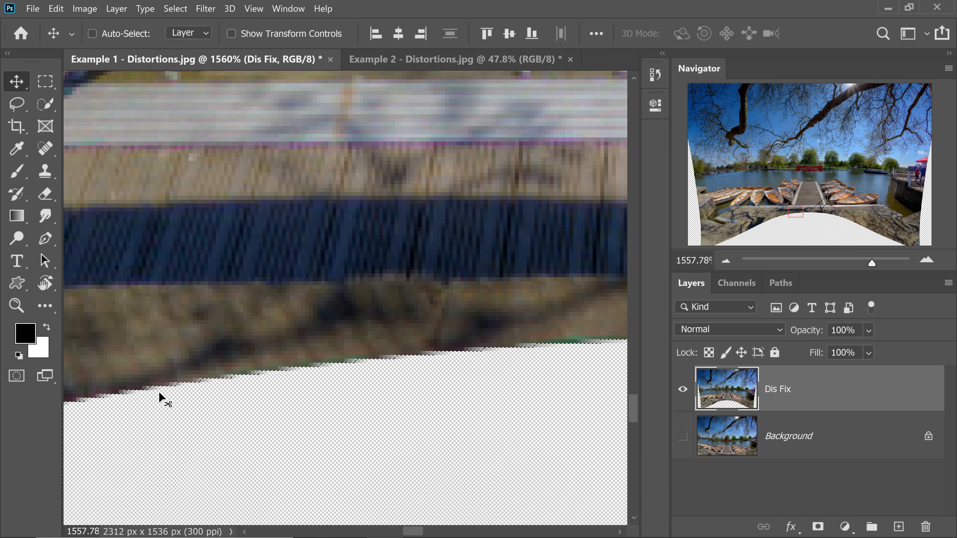
mouse_move(454, 363)
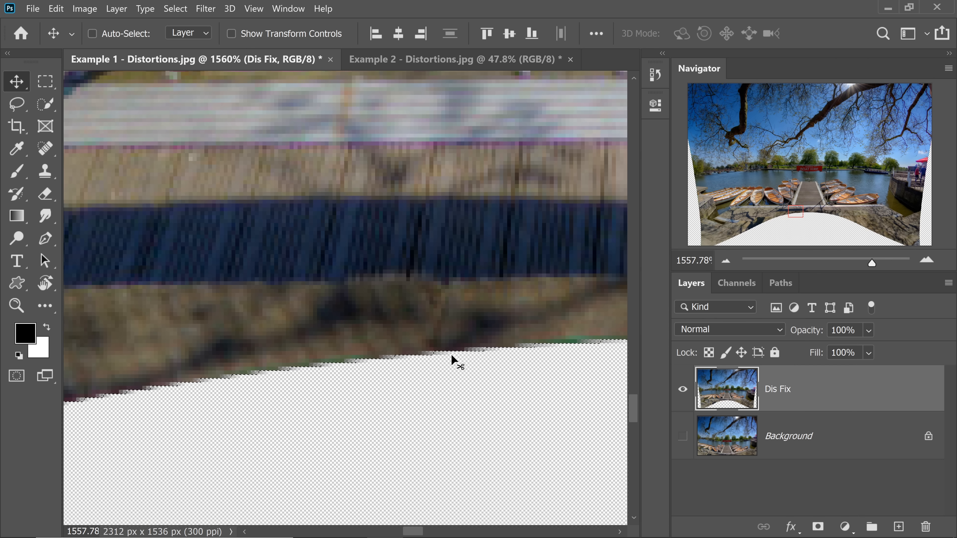
click(176, 9)
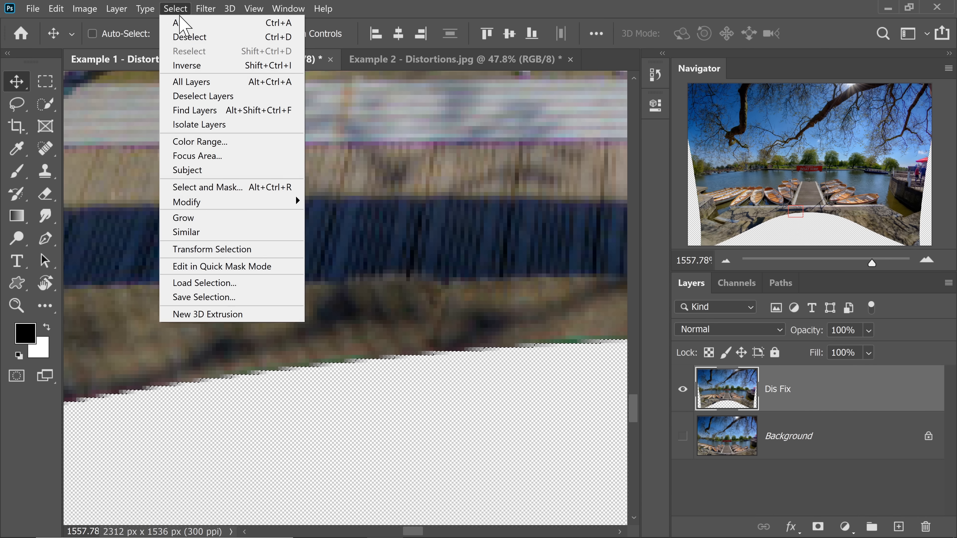
mouse_move(198, 207)
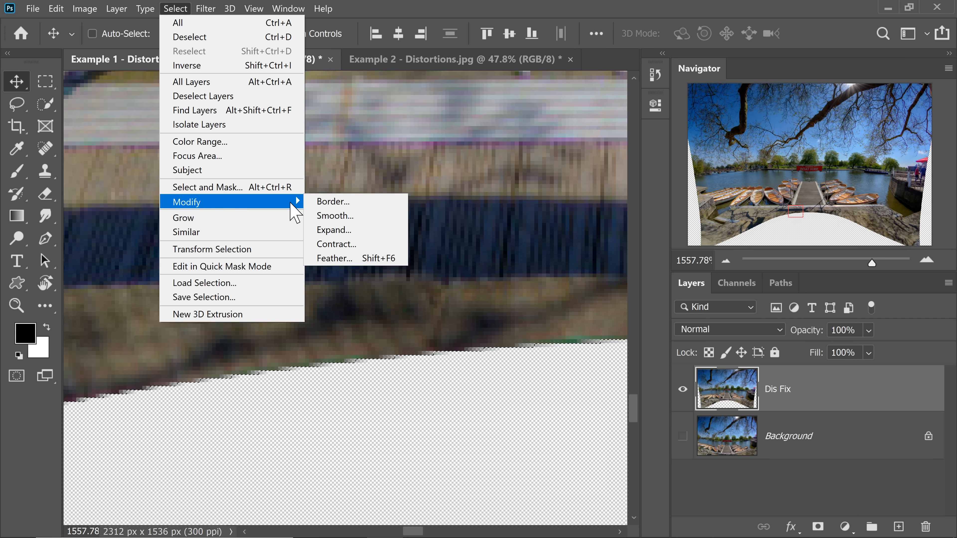
click(334, 230)
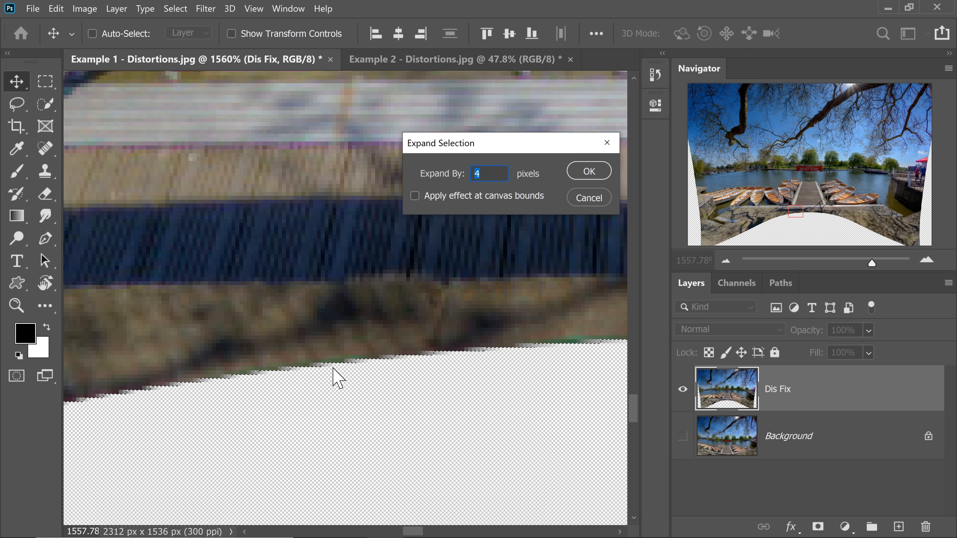
mouse_move(311, 329)
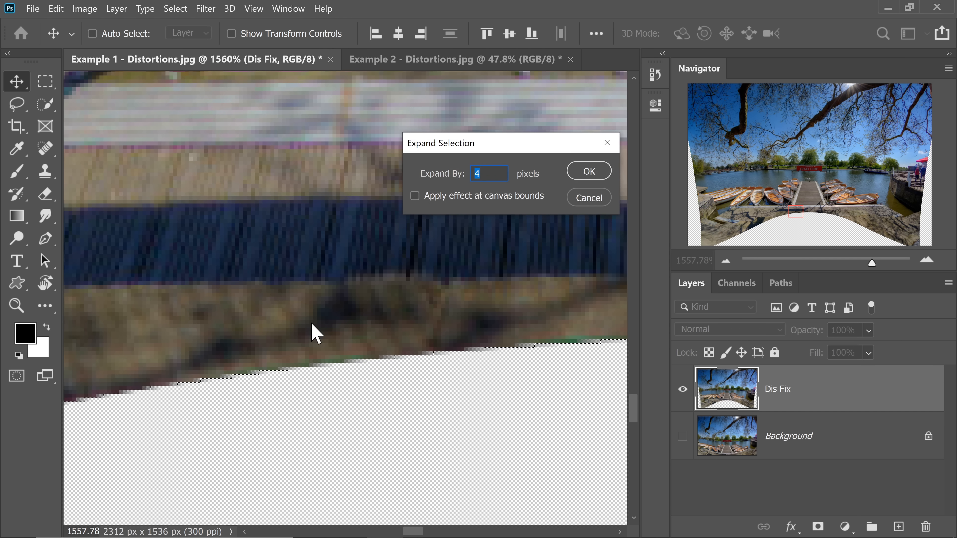
mouse_move(381, 330)
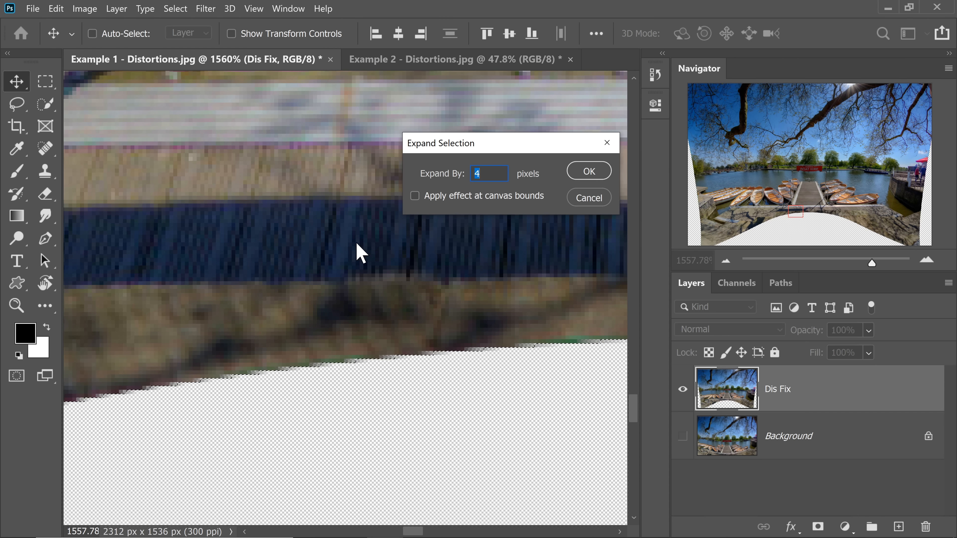
mouse_move(311, 357)
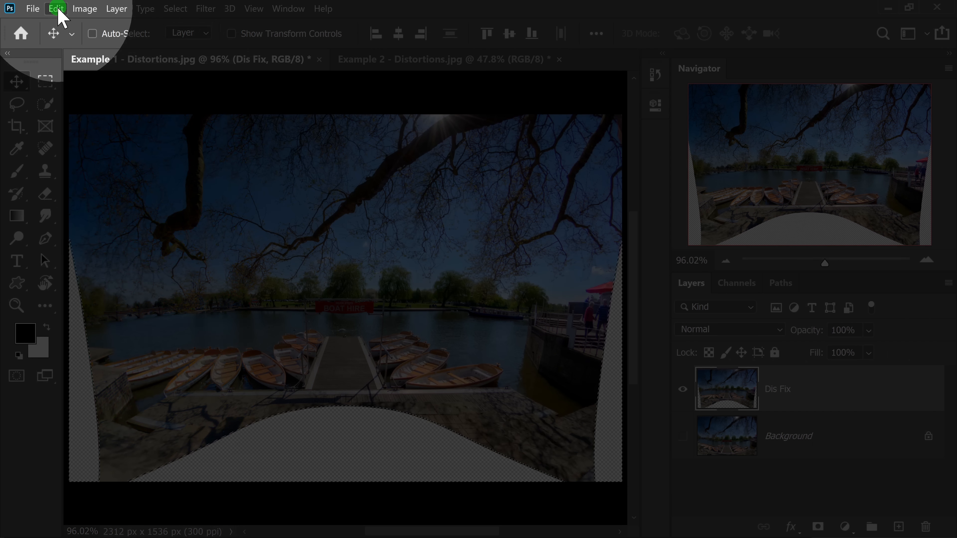
- Start Content-Aware Fill from the Edit menu for the selected gaps
click(56, 8)
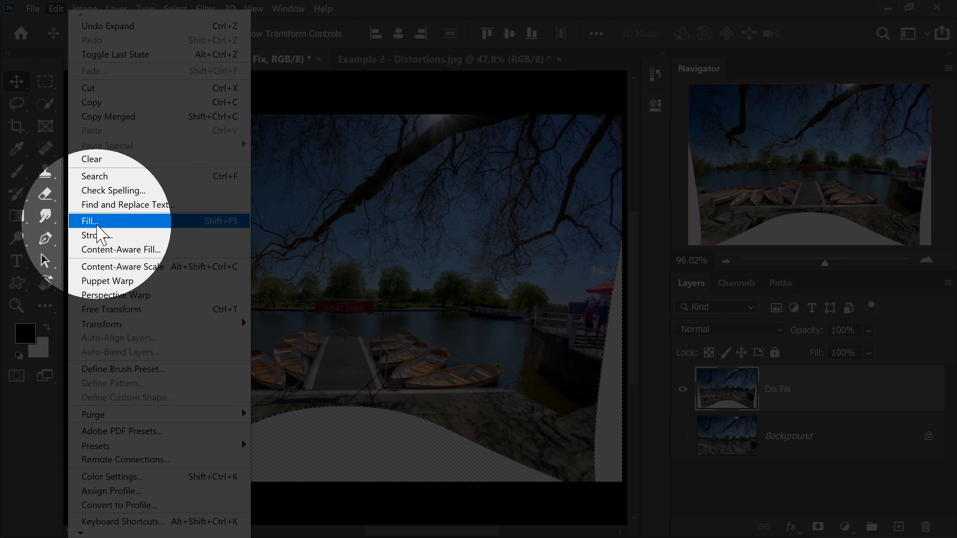
mouse_move(109, 262)
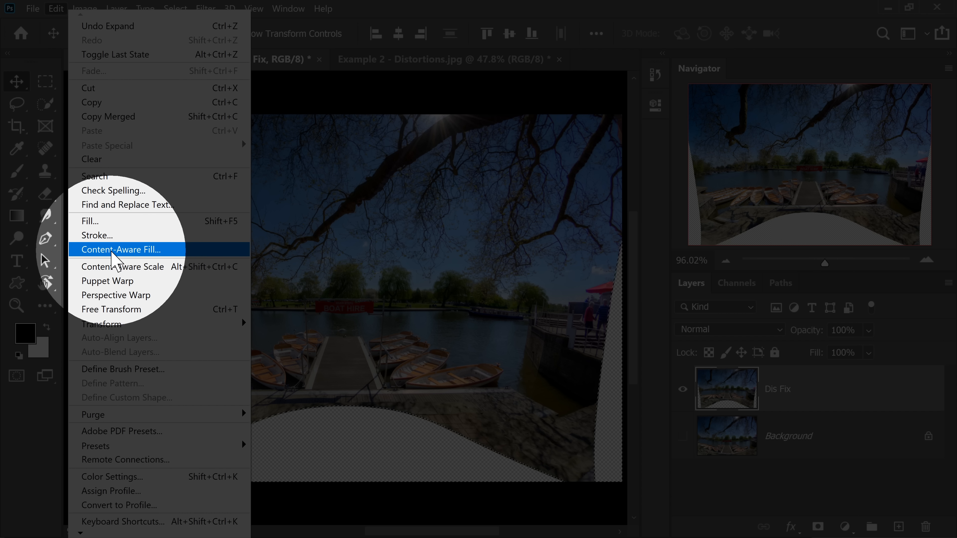
click(122, 250)
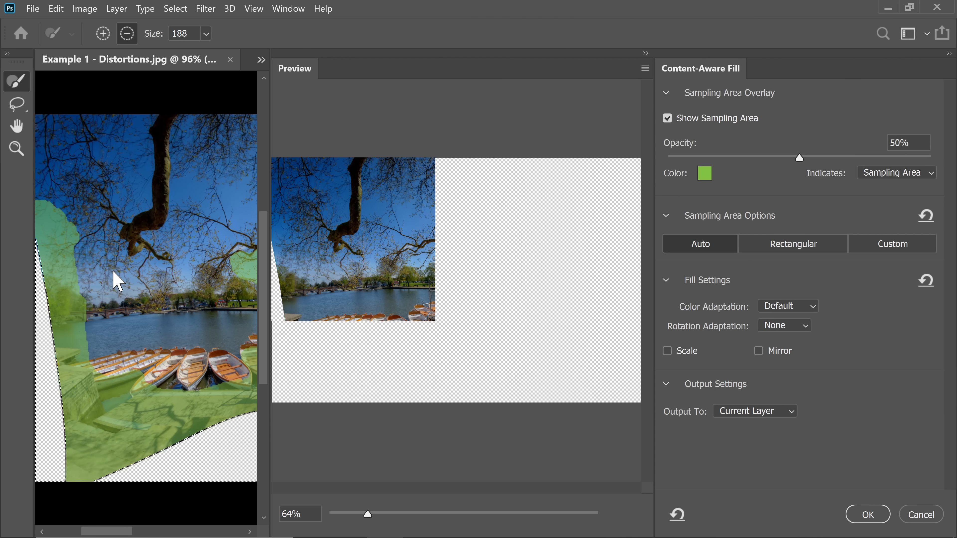
- Fill the edge gaps with Content-Aware Fill output to a new layer
drag(366, 513, 471, 514)
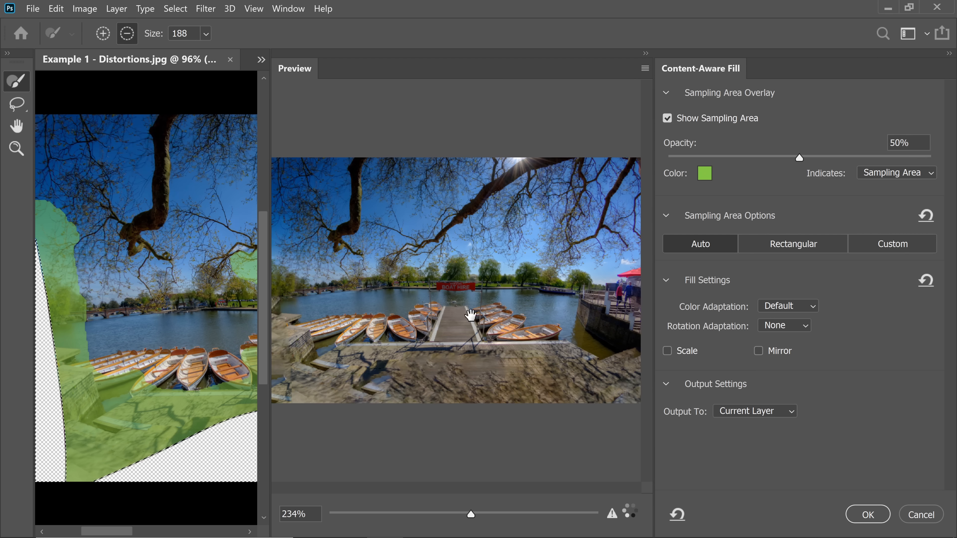
drag(471, 513, 365, 513)
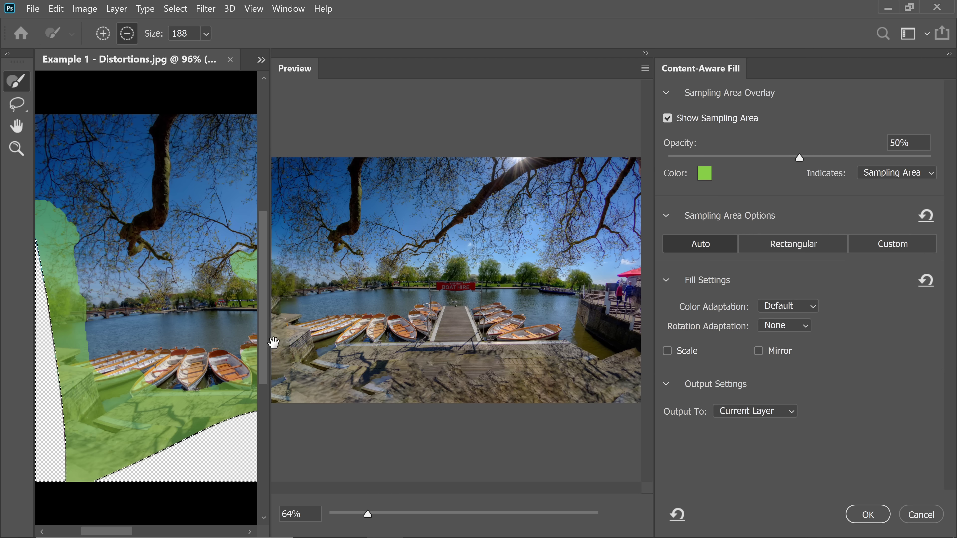
mouse_move(395, 315)
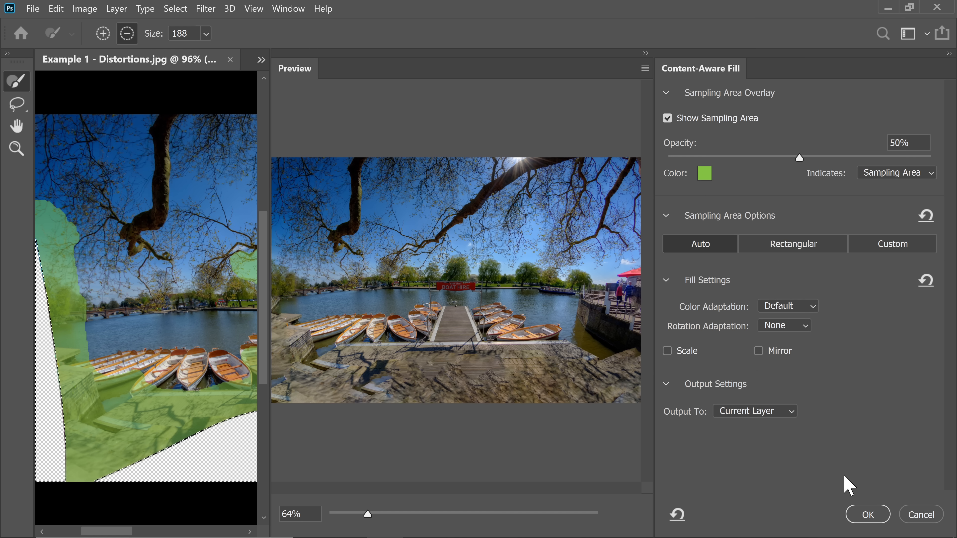
click(755, 411)
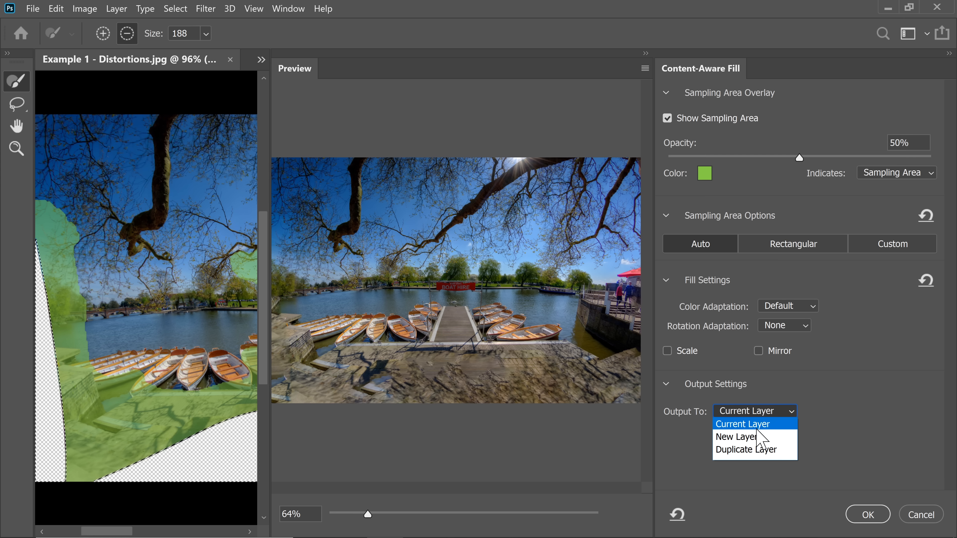
mouse_move(755, 444)
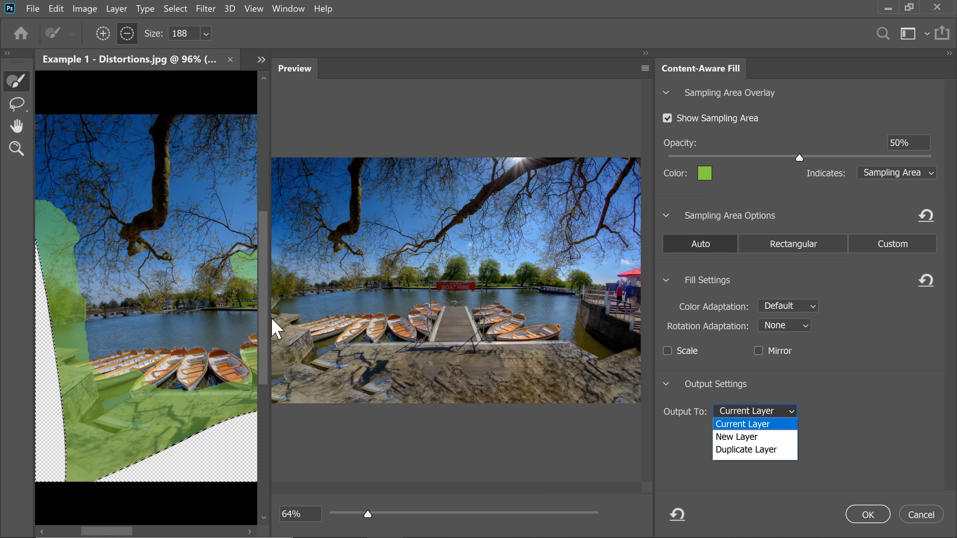
mouse_move(746, 442)
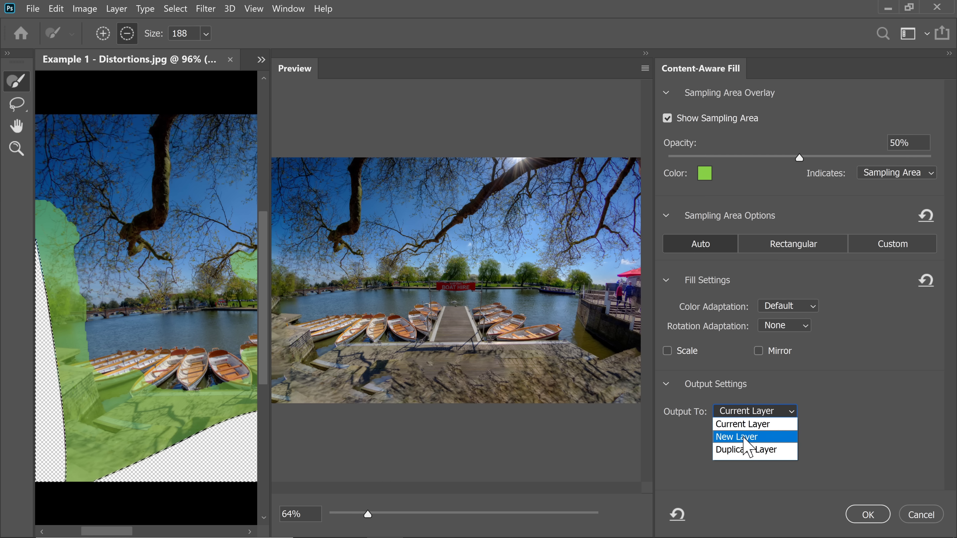
click(736, 436)
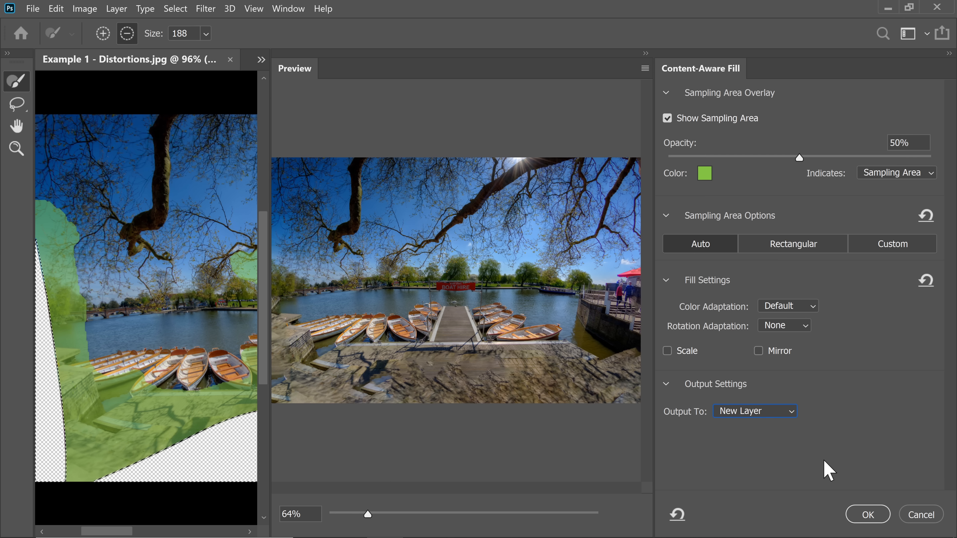
click(867, 514)
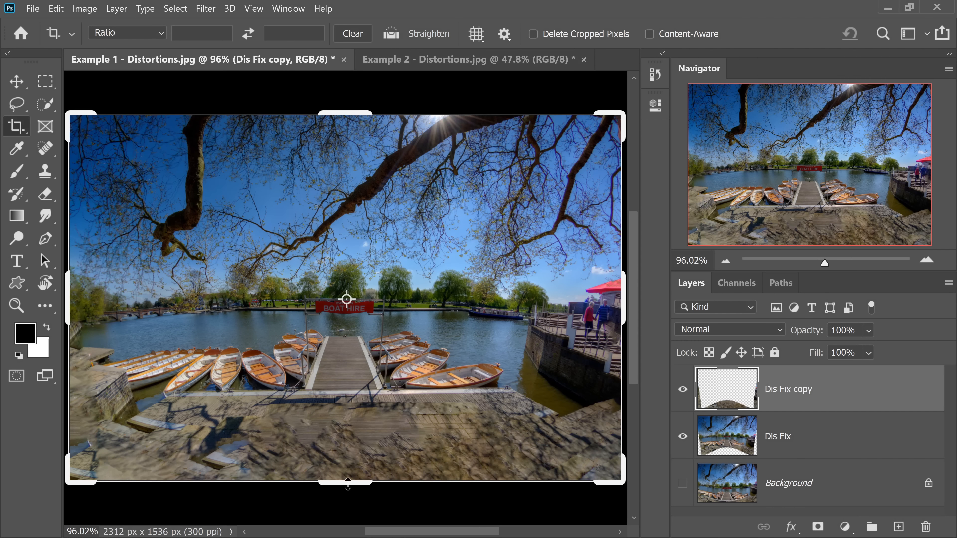
- Drag the crop handles inward to trim the warped filled edges and stone foreground
drag(347, 482, 360, 455)
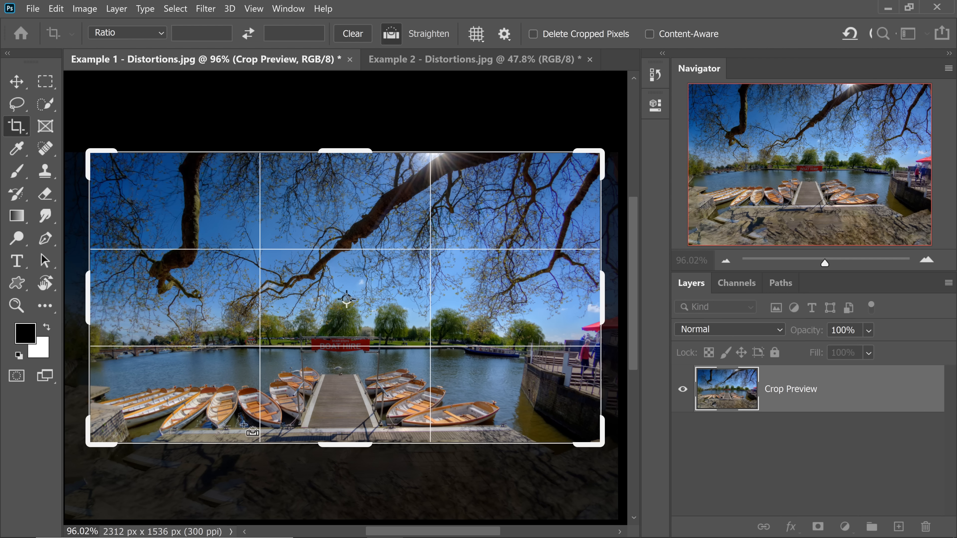
drag(250, 427, 369, 435)
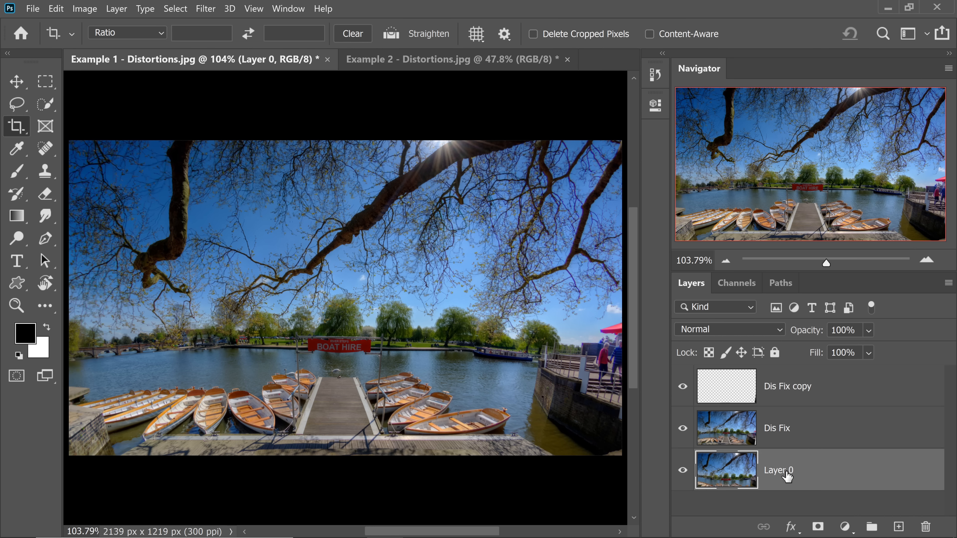
mouse_move(778, 490)
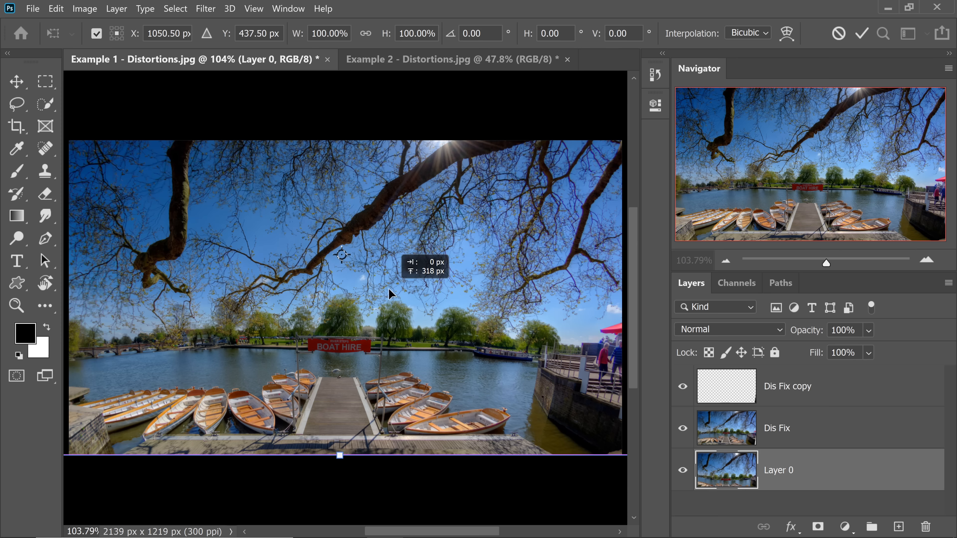
- Commit the transform and switch to the Example 2 - Distortions.jpg taxi photo
click(16, 126)
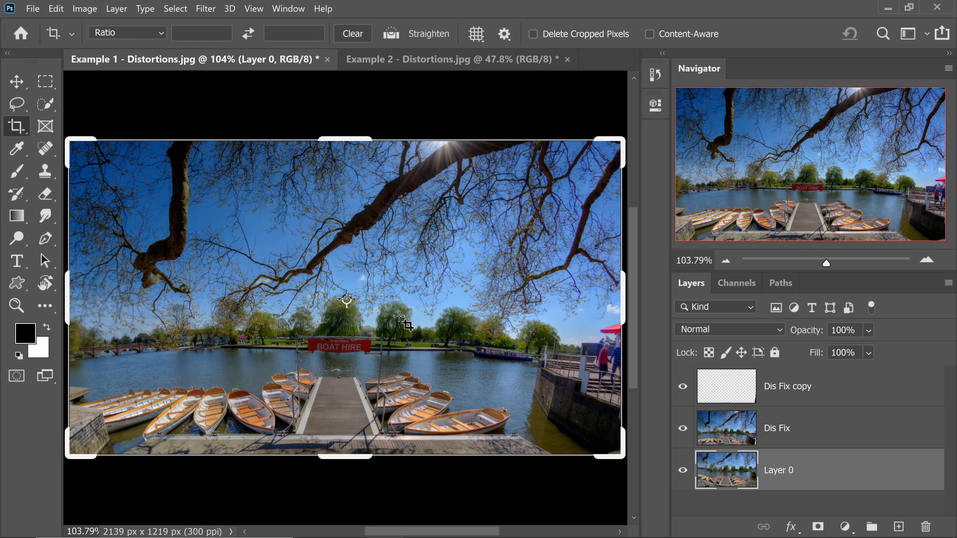
click(17, 81)
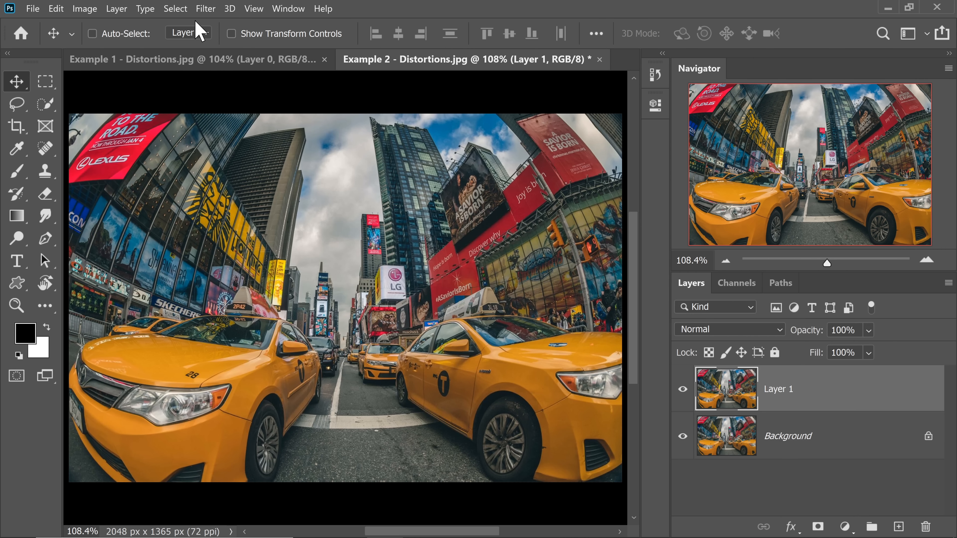
- Launch Adaptive Wide Angle on the Times Square taxi photo
click(205, 9)
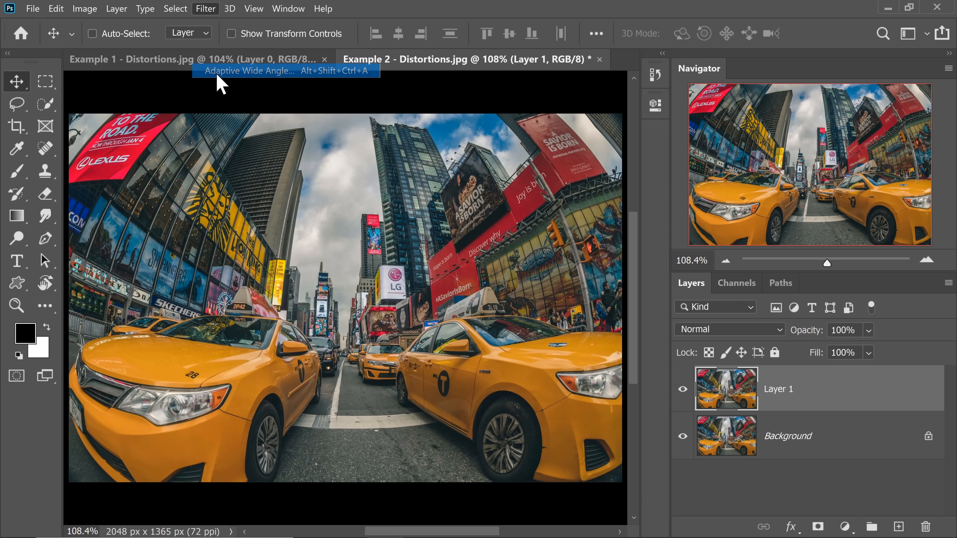
click(248, 71)
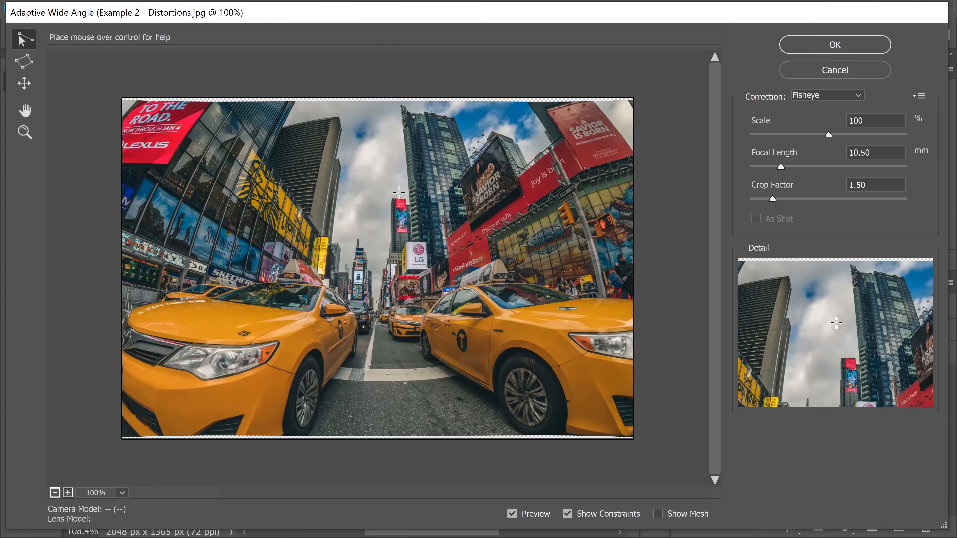
mouse_move(233, 200)
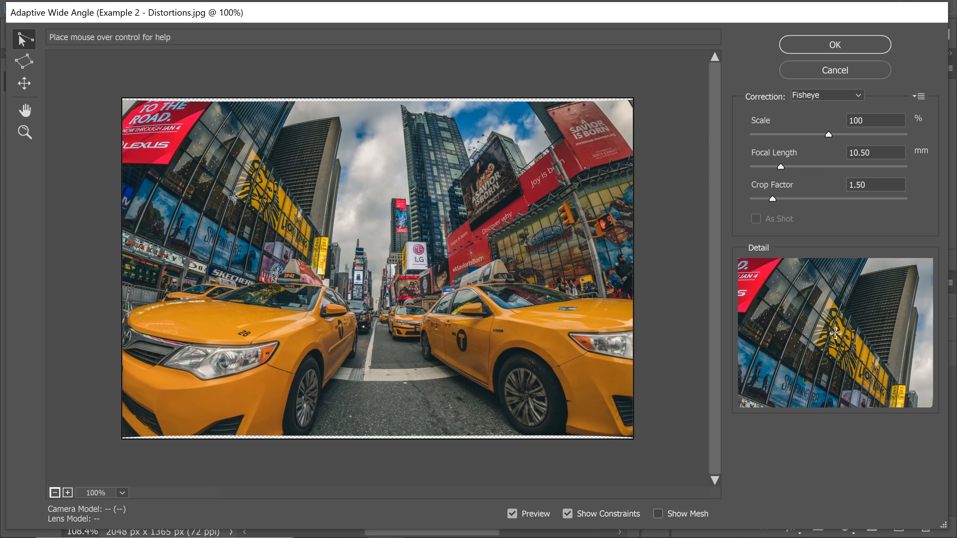
mouse_move(184, 164)
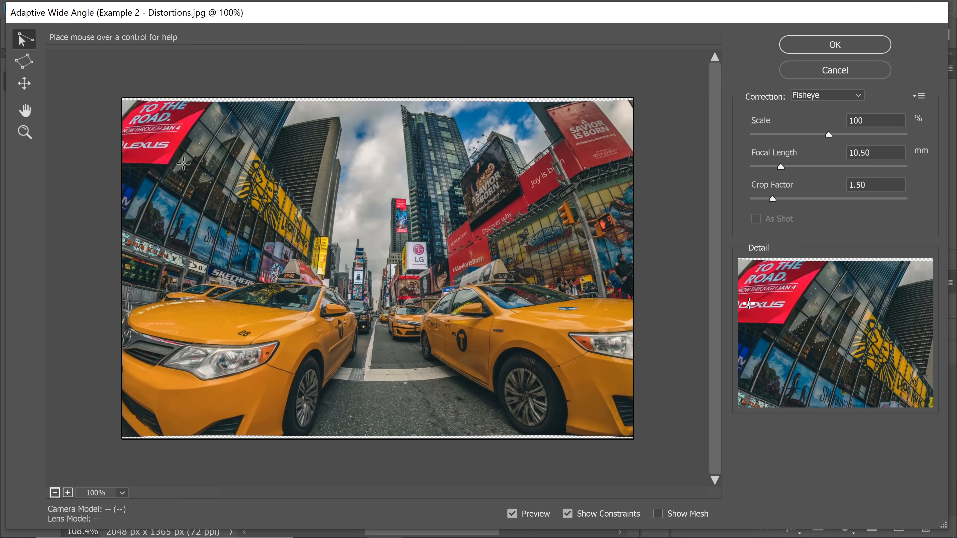
- Add a building-edge constraint, compare with Preview toggled, and apply the correction
drag(342, 364, 438, 364)
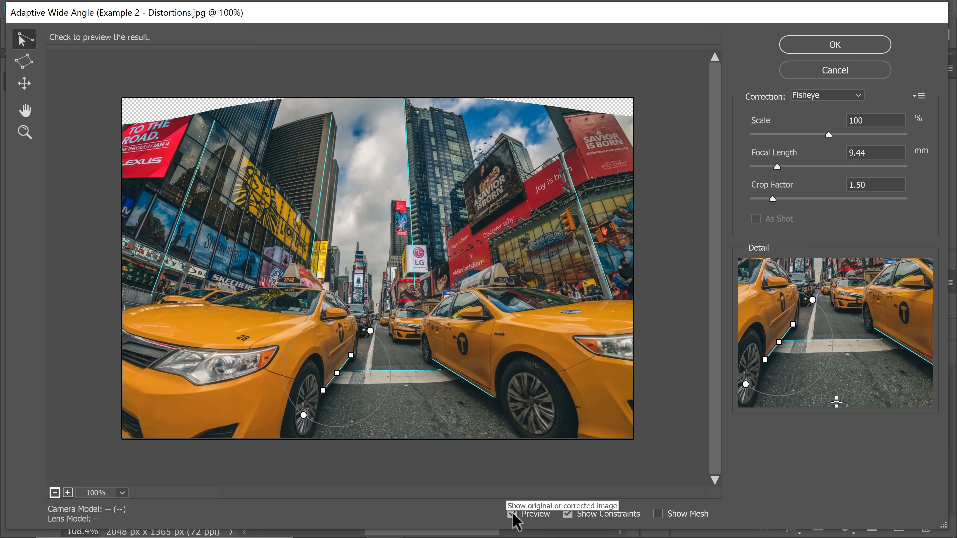
click(512, 514)
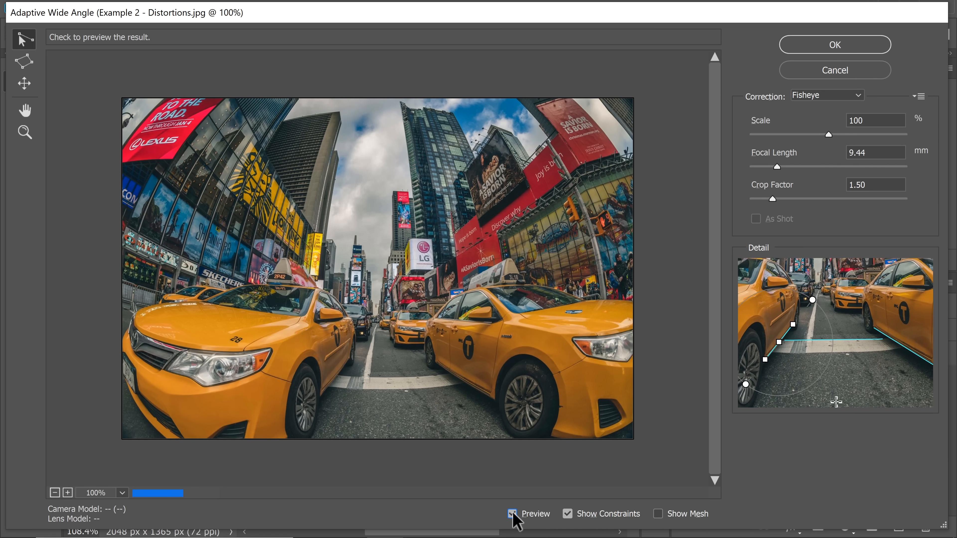
click(513, 514)
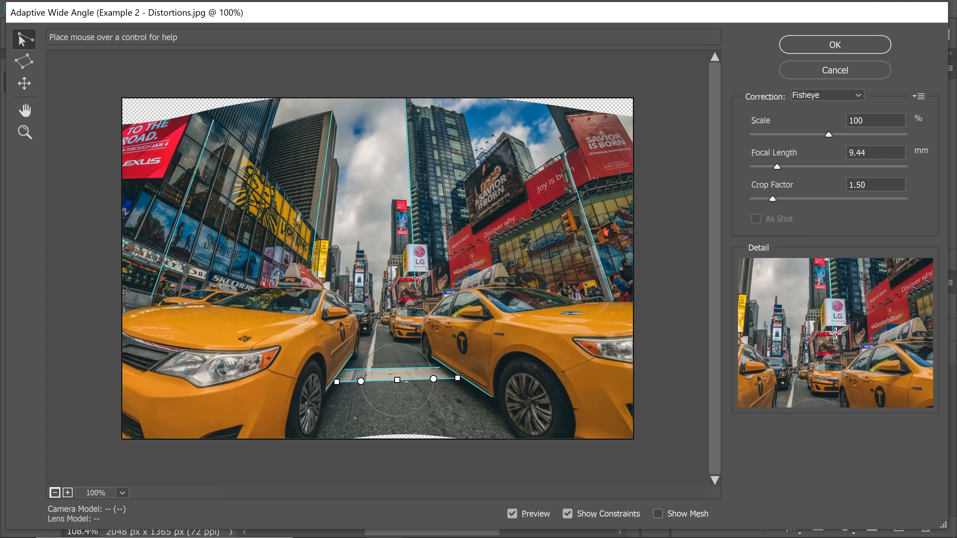
click(836, 45)
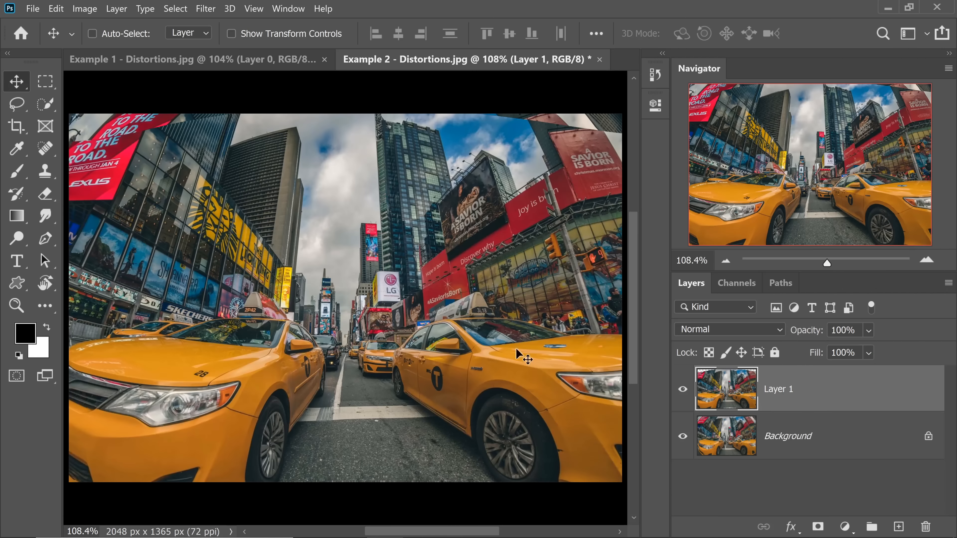
- Hide the Background layer and select the inverse of Layer 1's pixels, expanded slightly, ready for Content-Aware Fill
click(682, 436)
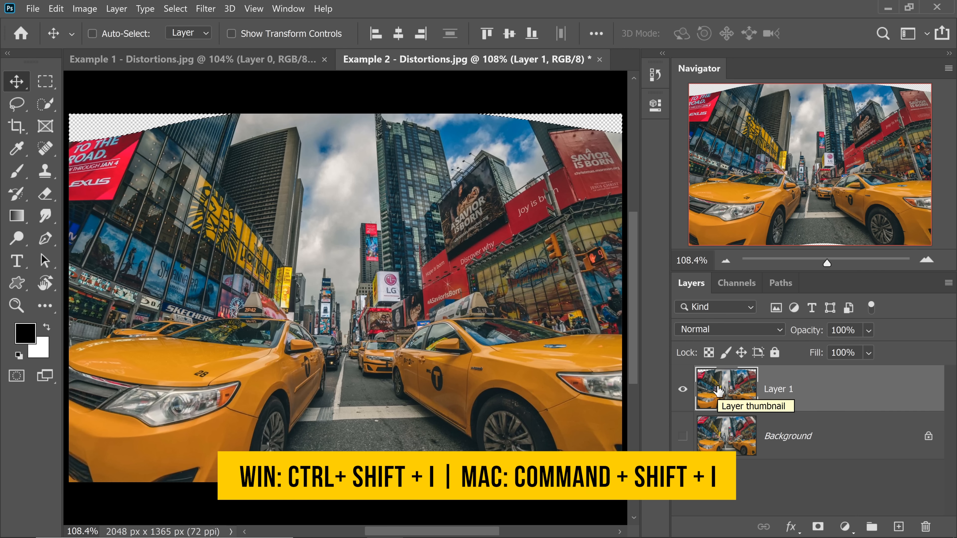
click(175, 8)
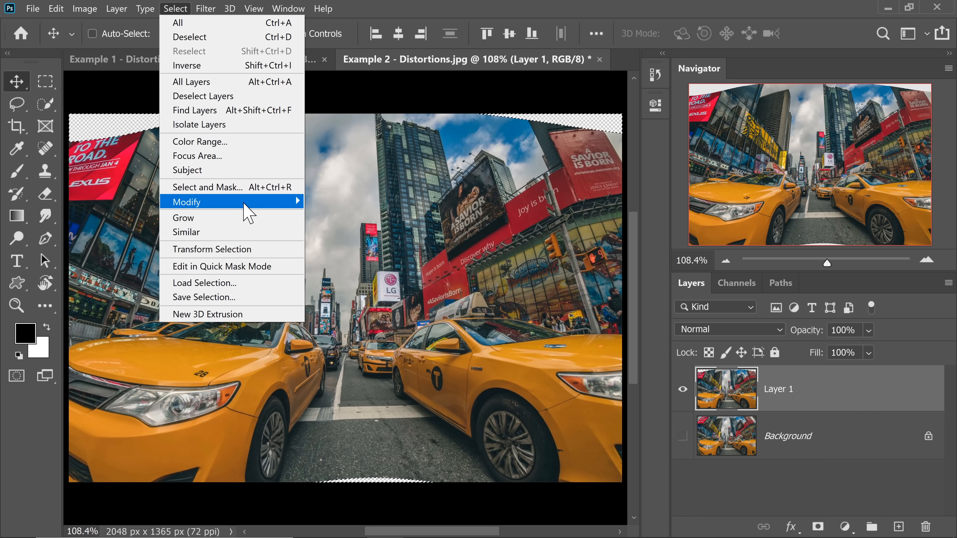
click(187, 202)
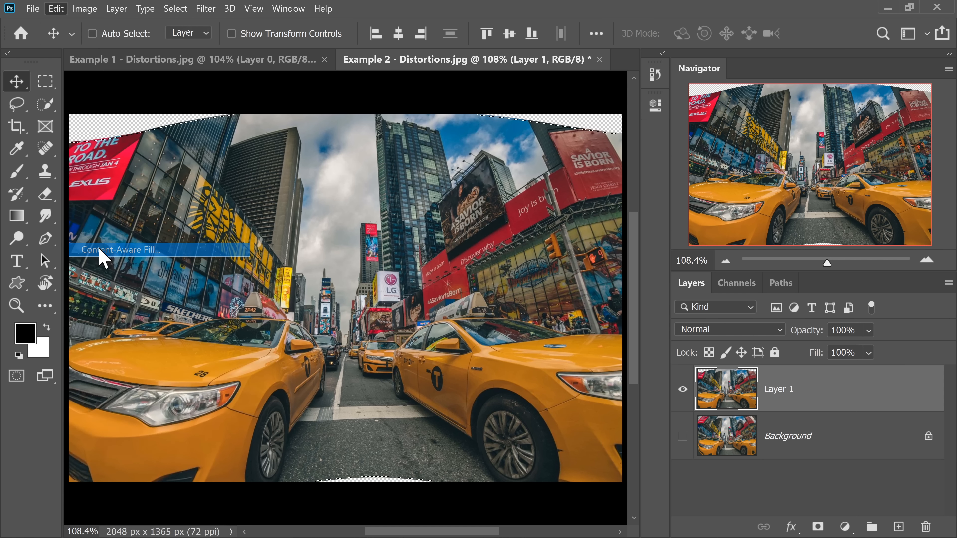
click(121, 249)
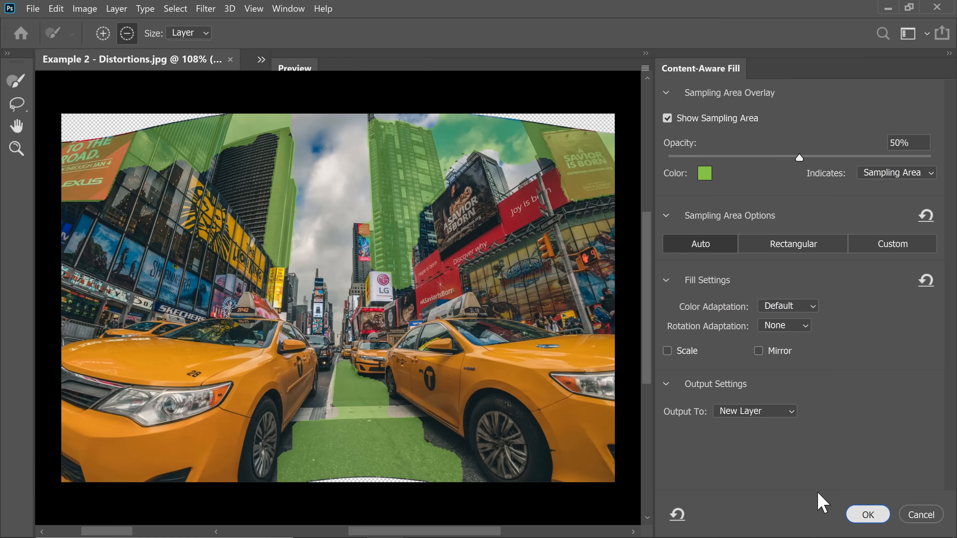
- Fill the transparent edges with generated content on a new layer, Layer 1 copy
click(868, 515)
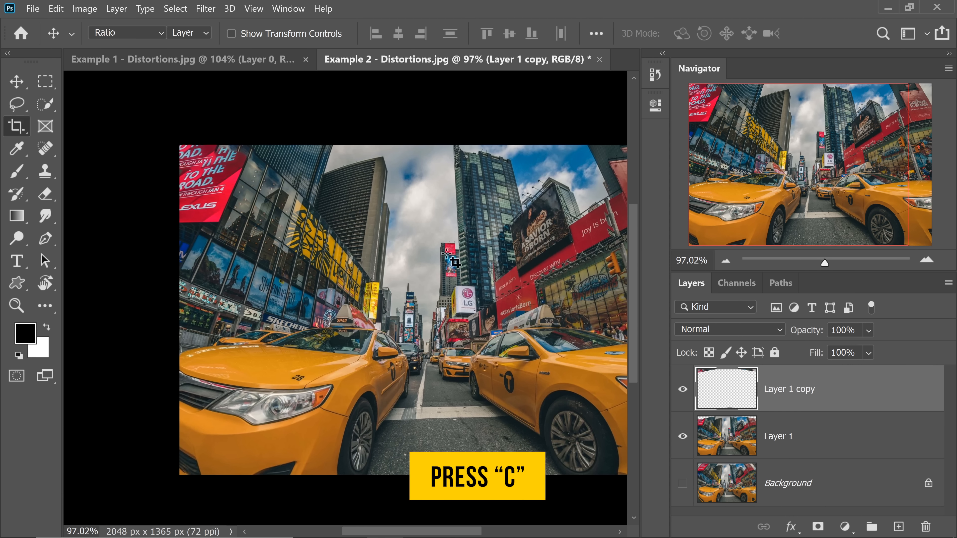
- Crop the photo to 1733 × 1365 px trimming the filled edges, and hide the bottom original layer
key(c)
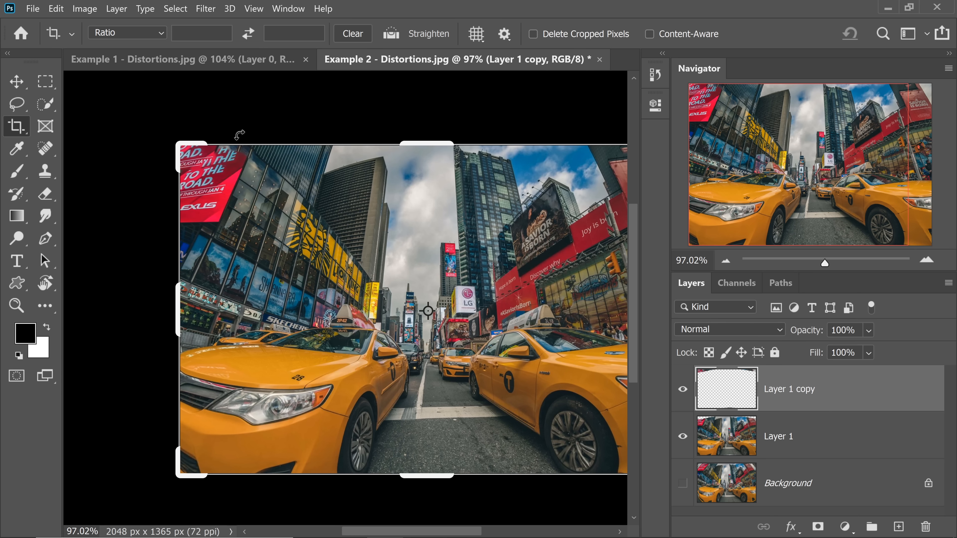
drag(176, 320, 195, 321)
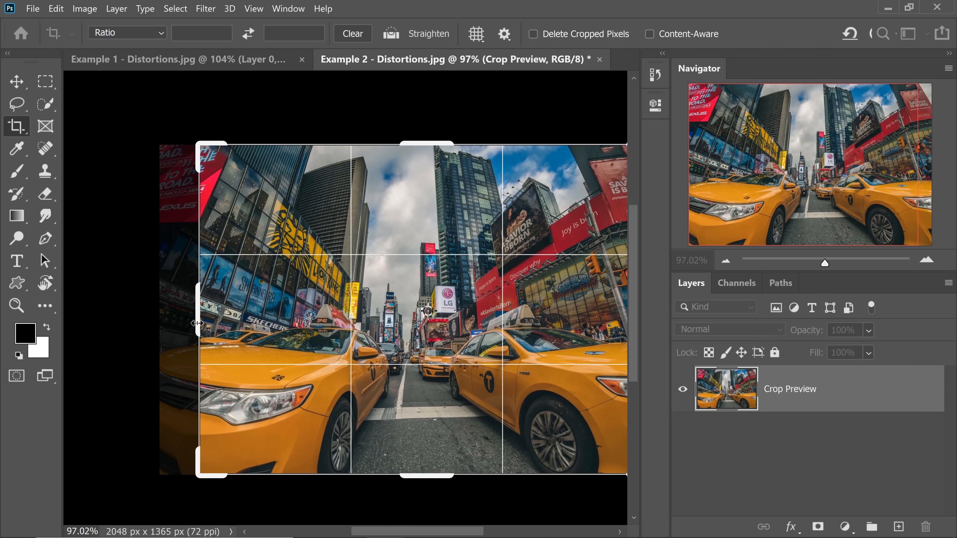
drag(196, 321, 210, 328)
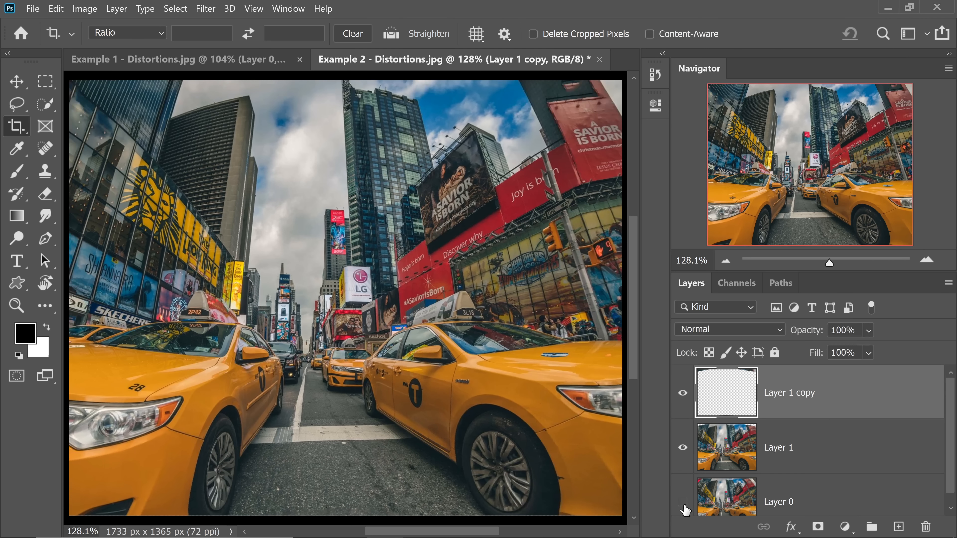
click(682, 501)
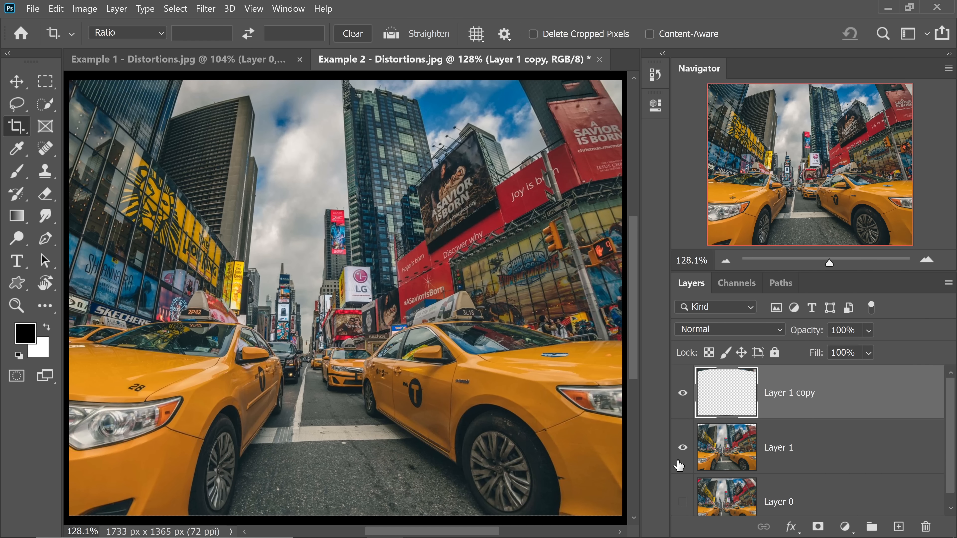